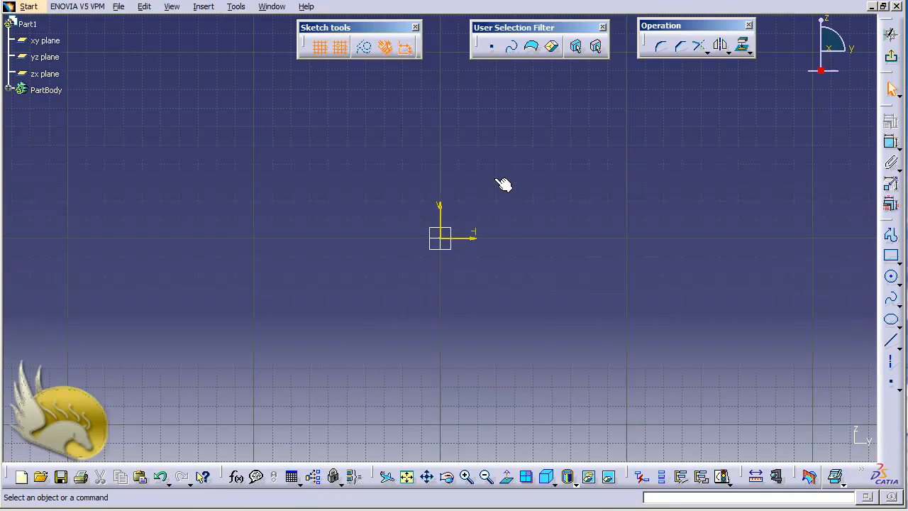
pyautogui.moveTo(667, 205)
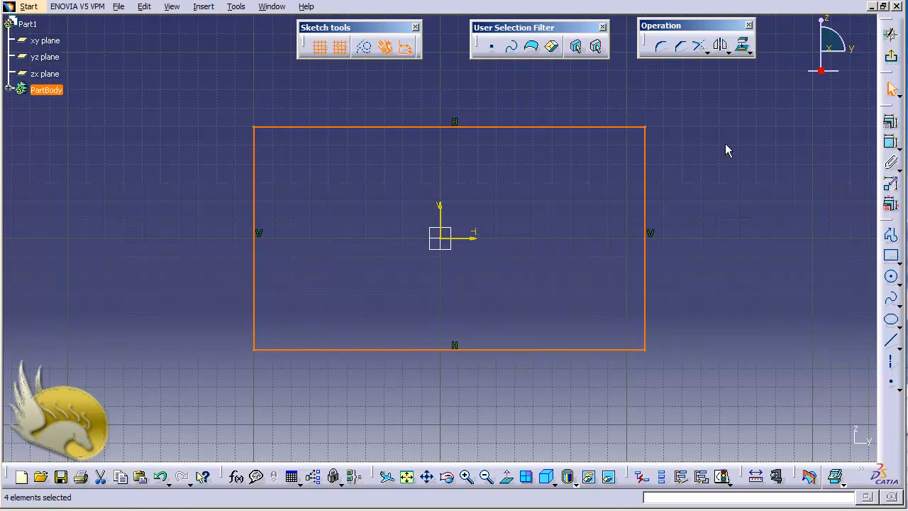
# Step: Deselect the finished rectangle centred on the sketch origin
pyautogui.click(658, 45)
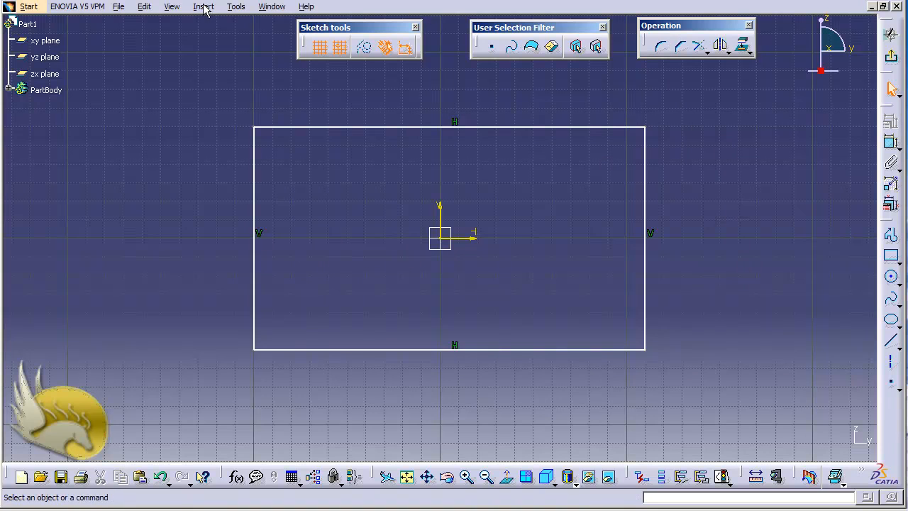
# Step: Round the bottom-right corner with a Corner arc between the bottom and right edges
pyautogui.click(204, 5)
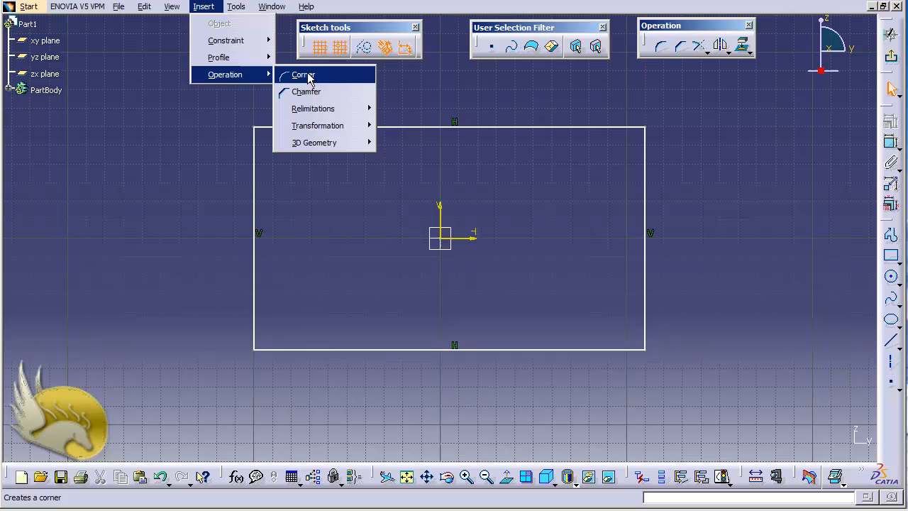
pyautogui.click(303, 74)
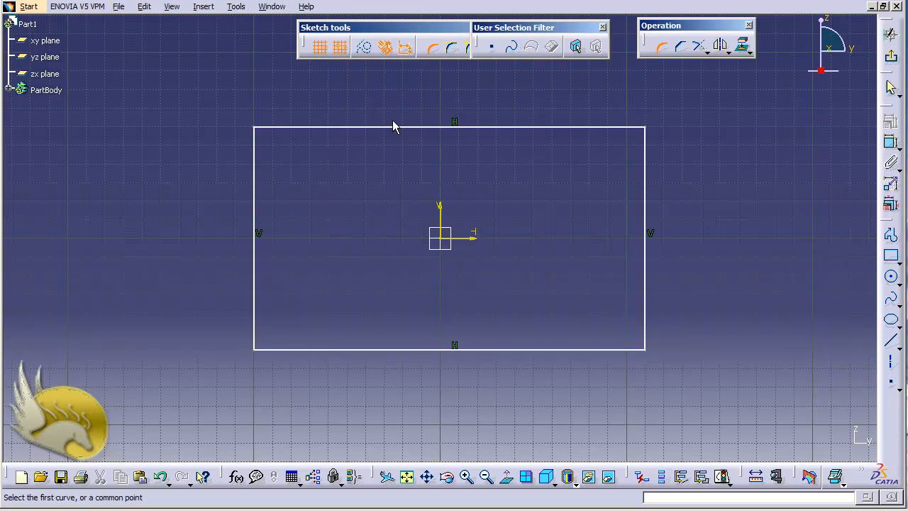
pyautogui.moveTo(576, 254)
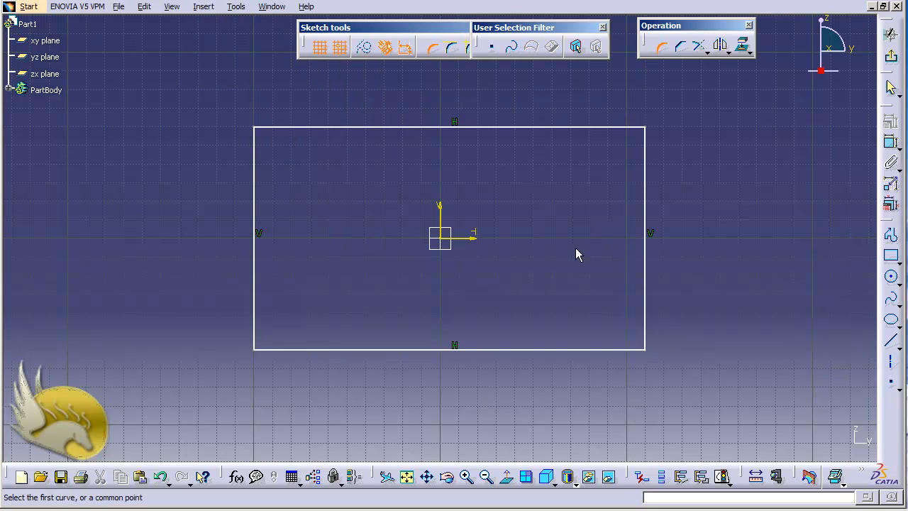
pyautogui.click(644, 238)
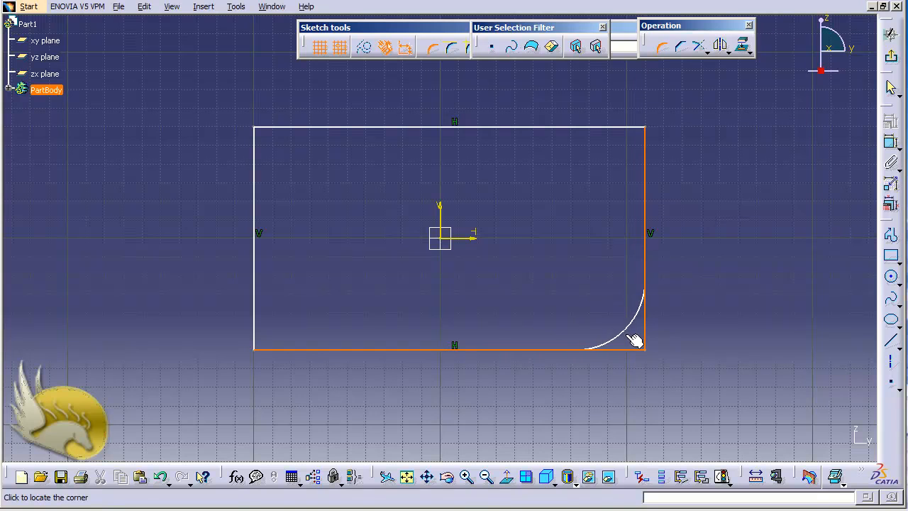
pyautogui.click(632, 342)
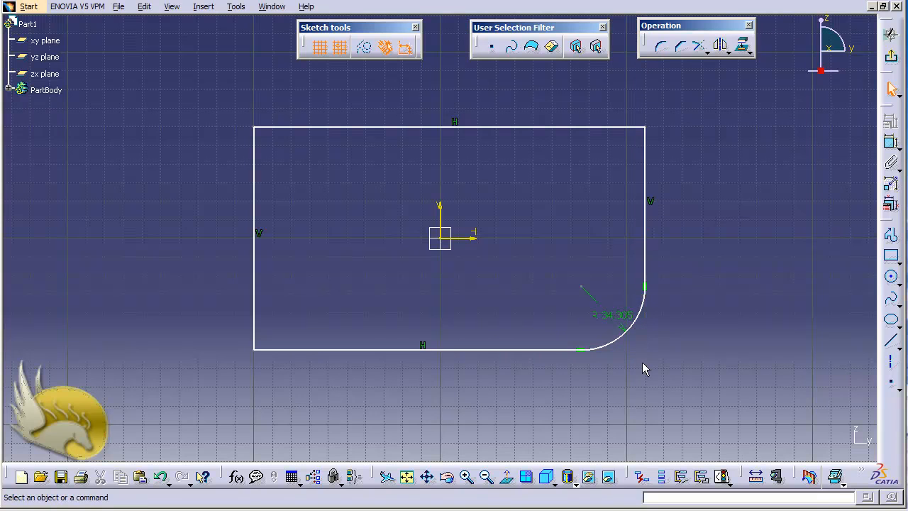
pyautogui.moveTo(611, 326)
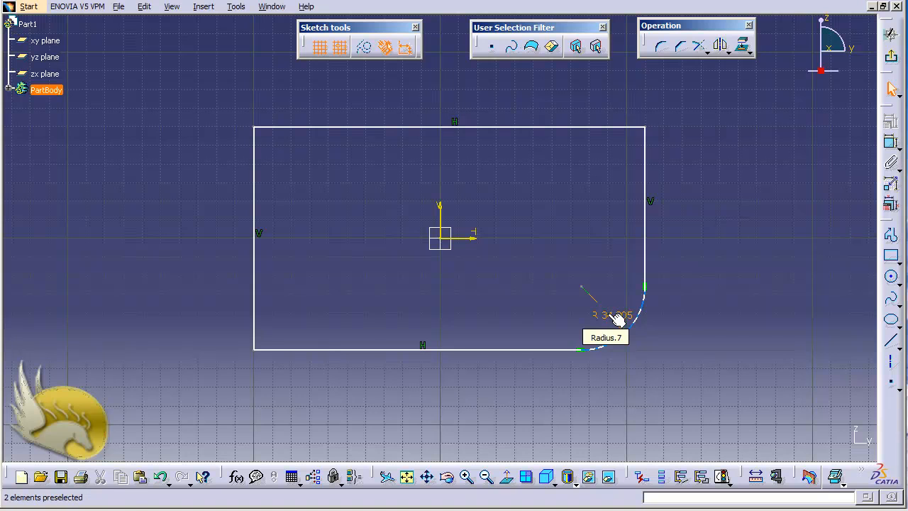
# Step: Set the bottom-right corner radius to 25 mm in the Constraint Definition dialog
pyautogui.doubleClick(613, 315)
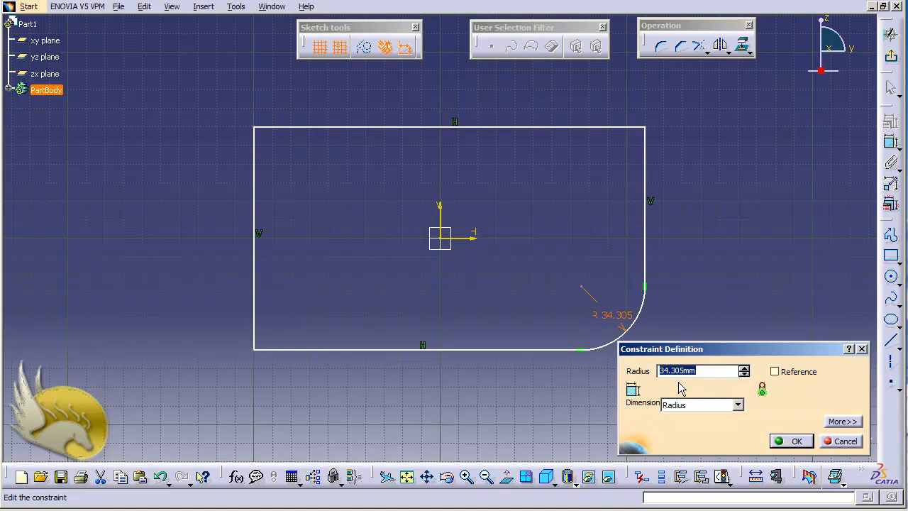
pyautogui.write('25mm')
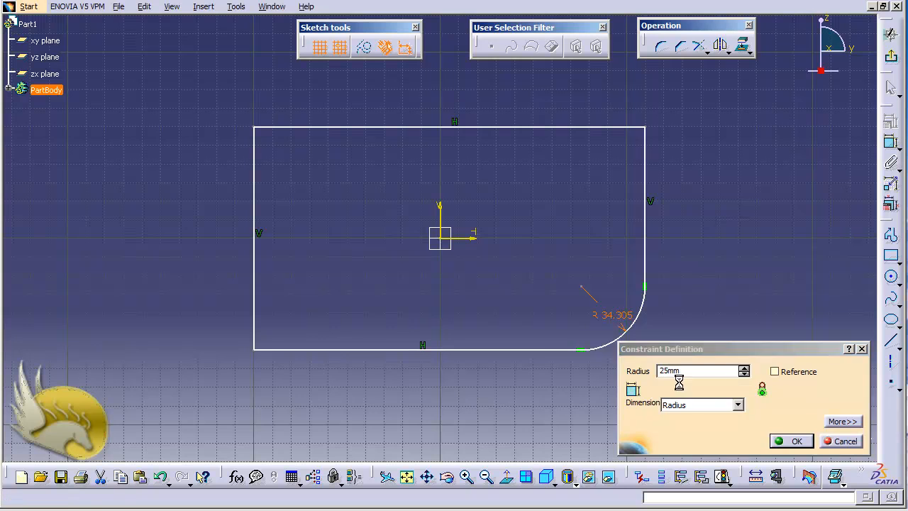
pyautogui.click(796, 440)
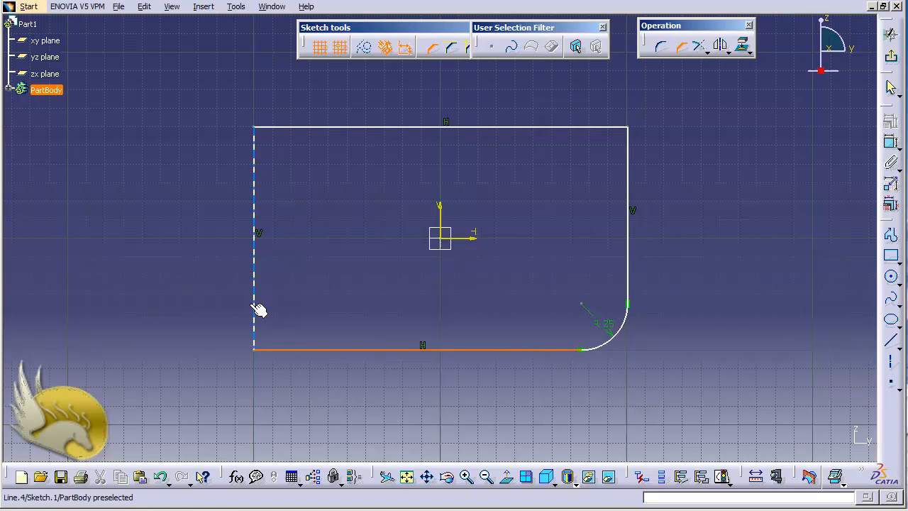
# Step: Chamfer the bottom-left corner between the left and bottom edges
pyautogui.click(253, 298)
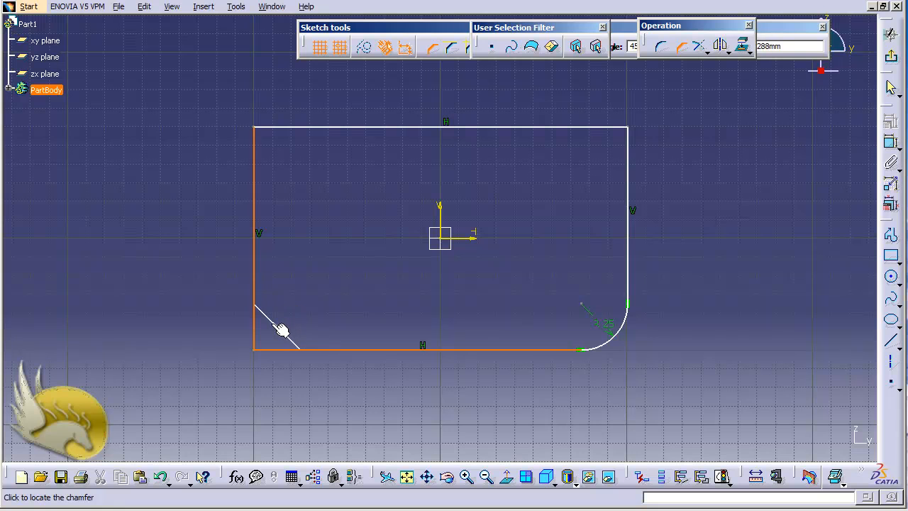
pyautogui.click(284, 329)
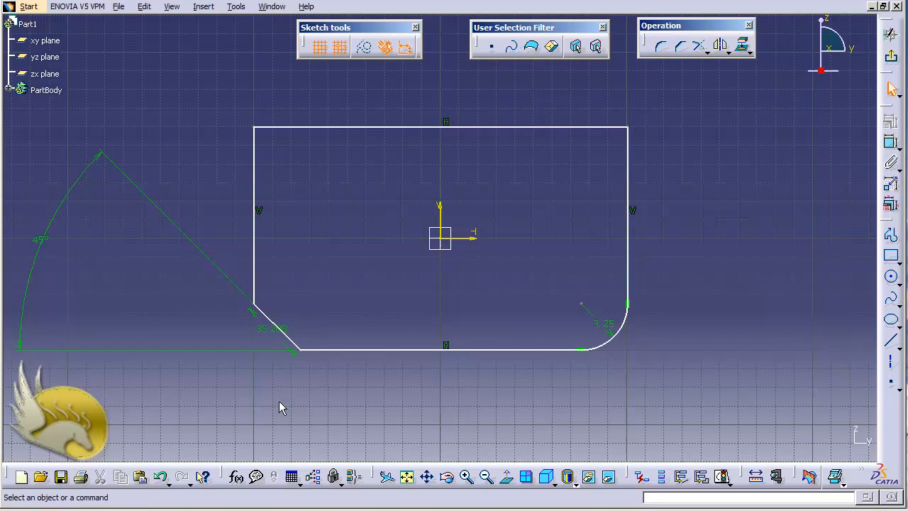
pyautogui.moveTo(145, 216)
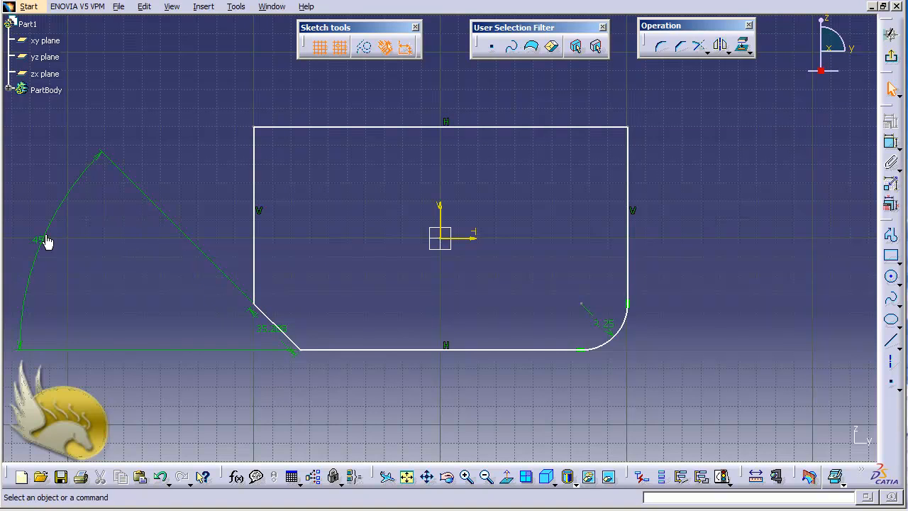
pyautogui.moveTo(320, 381)
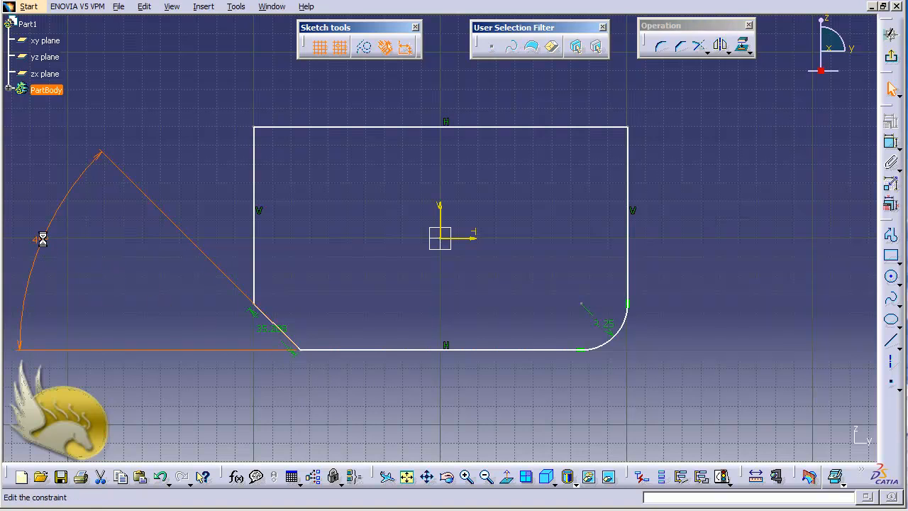
# Step: Set the bottom-left chamfer to a 30° angle and a 20 mm length
pyautogui.doubleClick(42, 238)
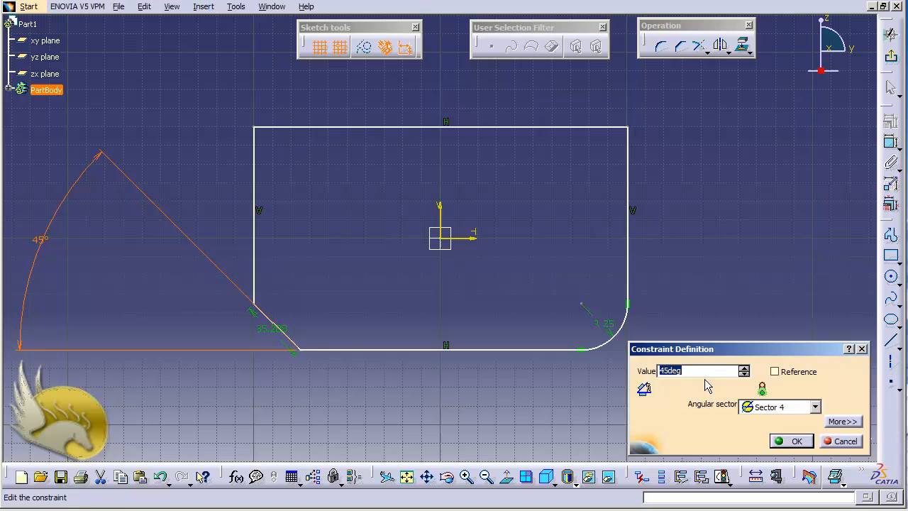
pyautogui.click(798, 440)
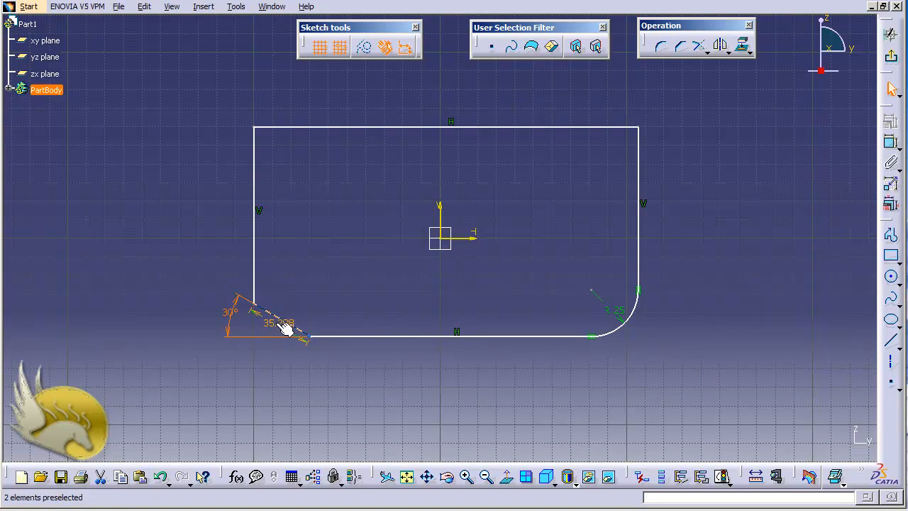
pyautogui.click(289, 332)
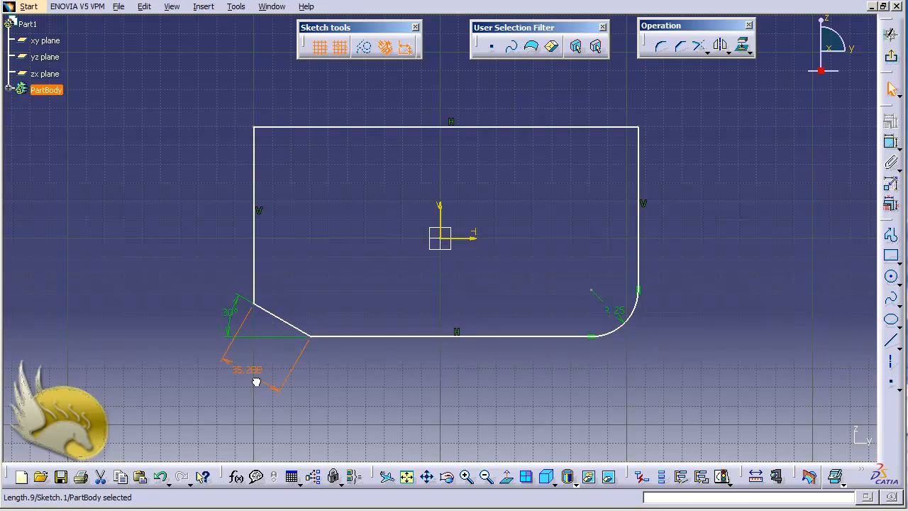
pyautogui.moveTo(264, 377)
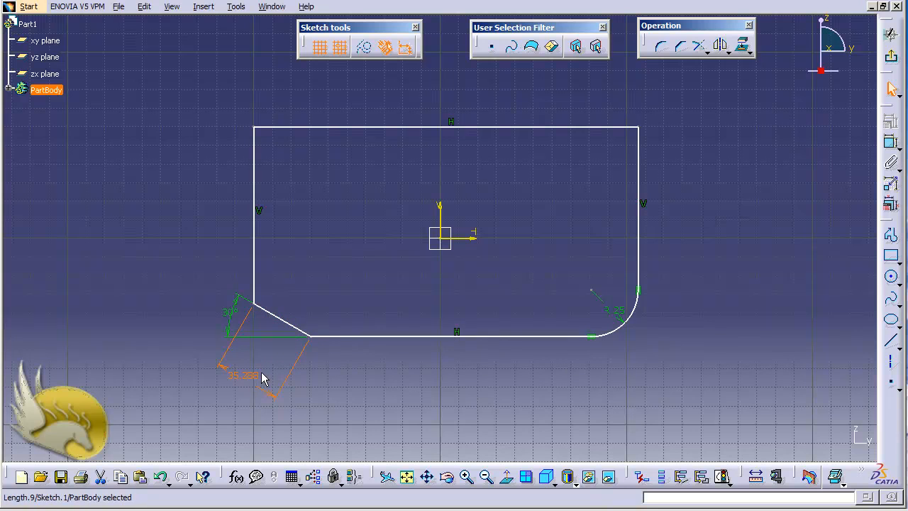
pyautogui.doubleClick(242, 375)
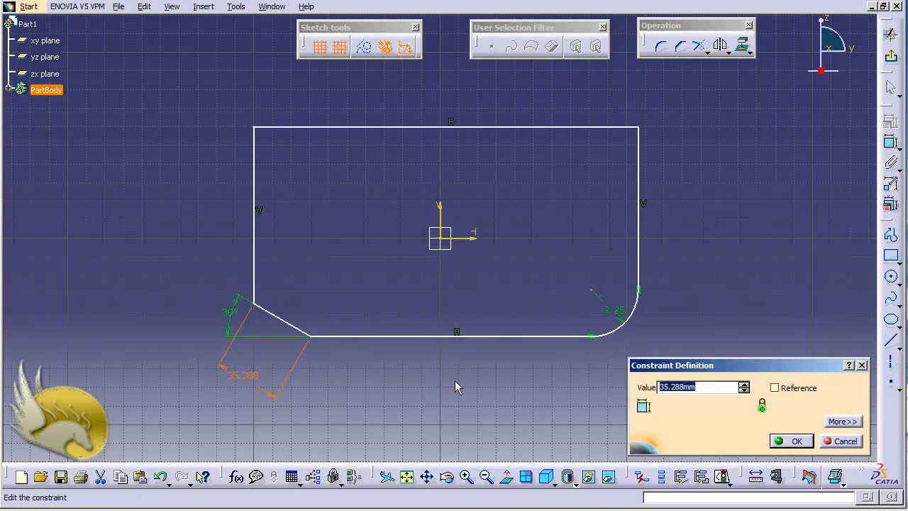
pyautogui.write('20')
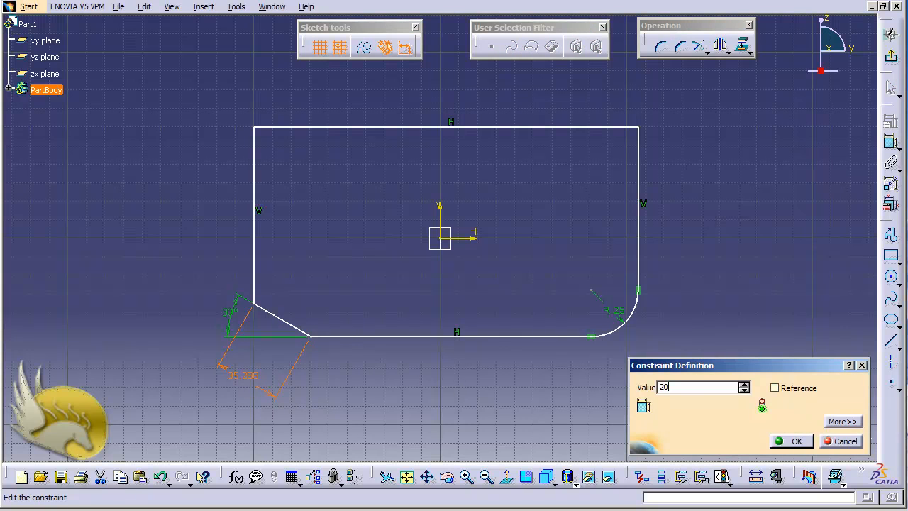
pyautogui.click(795, 439)
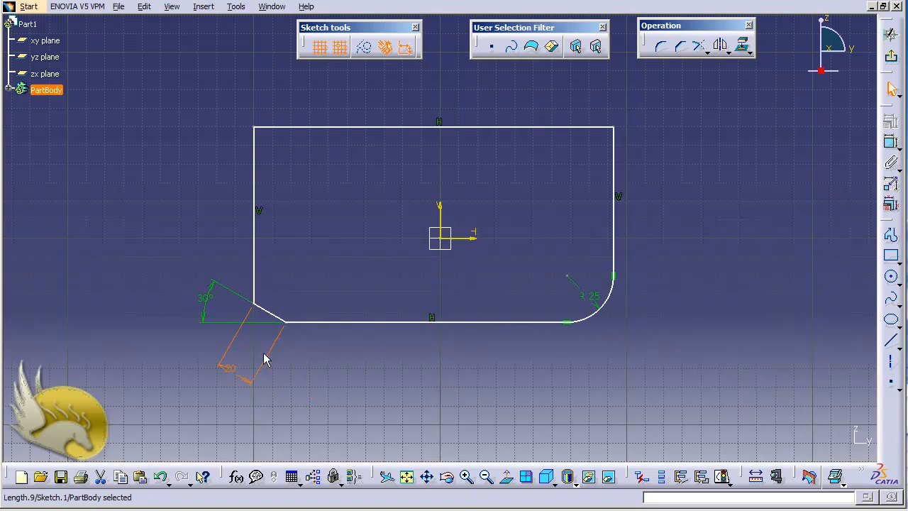
pyautogui.moveTo(319, 339)
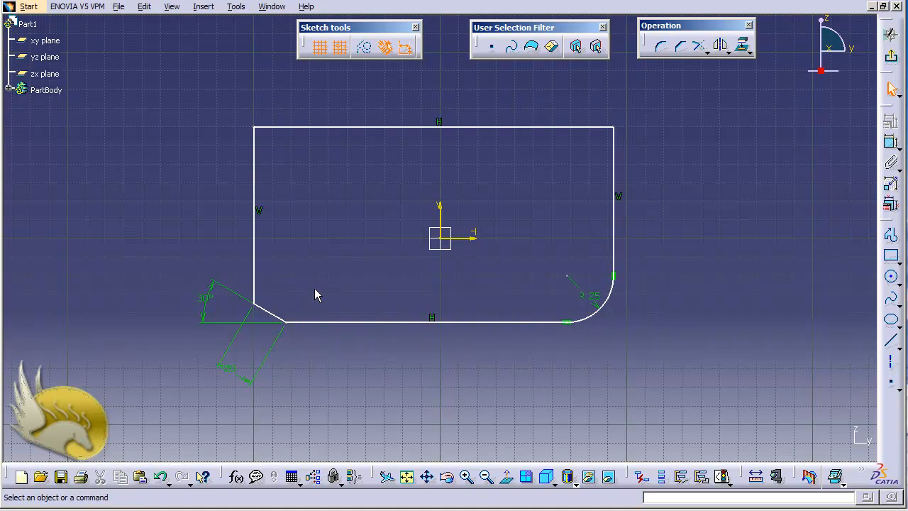
pyautogui.moveTo(352, 323)
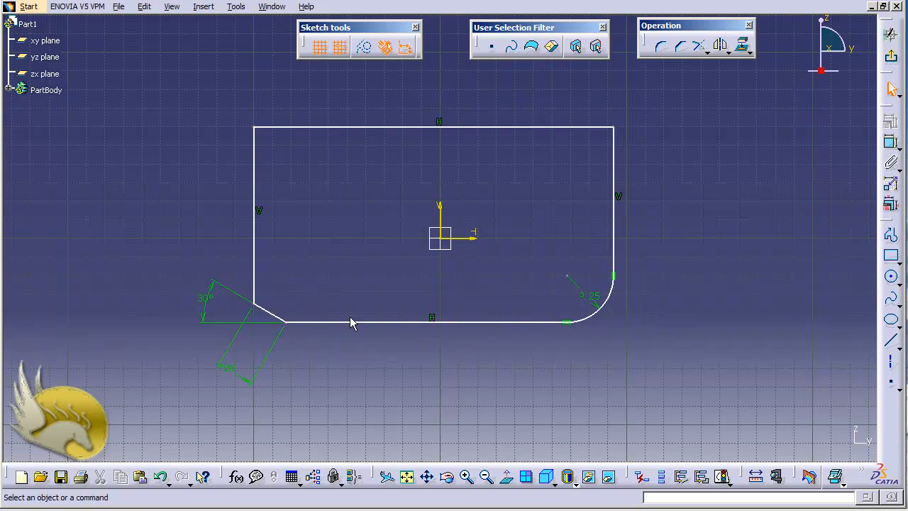
pyautogui.moveTo(417, 399)
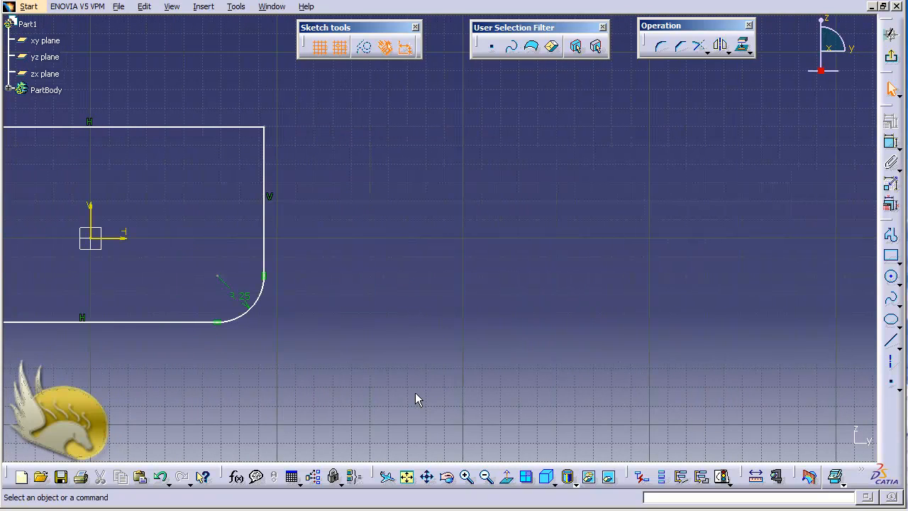
pyautogui.moveTo(493, 164)
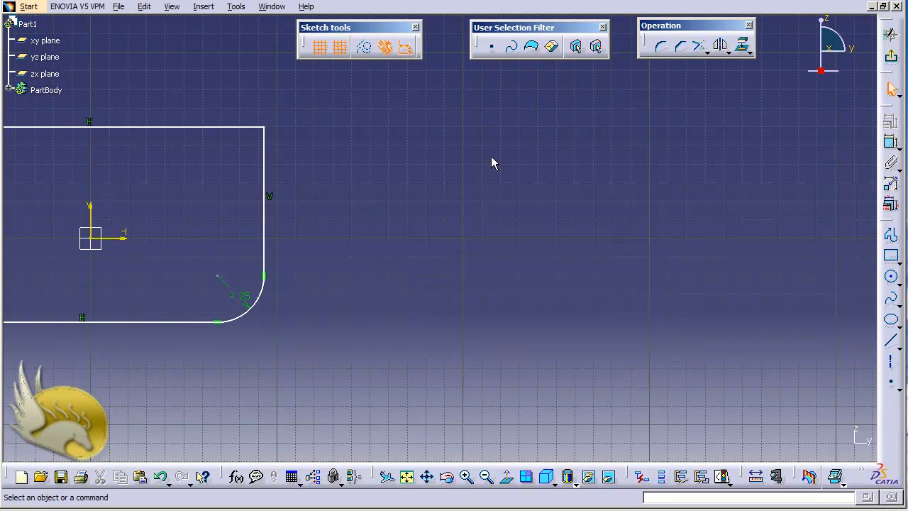
pyautogui.moveTo(269, 34)
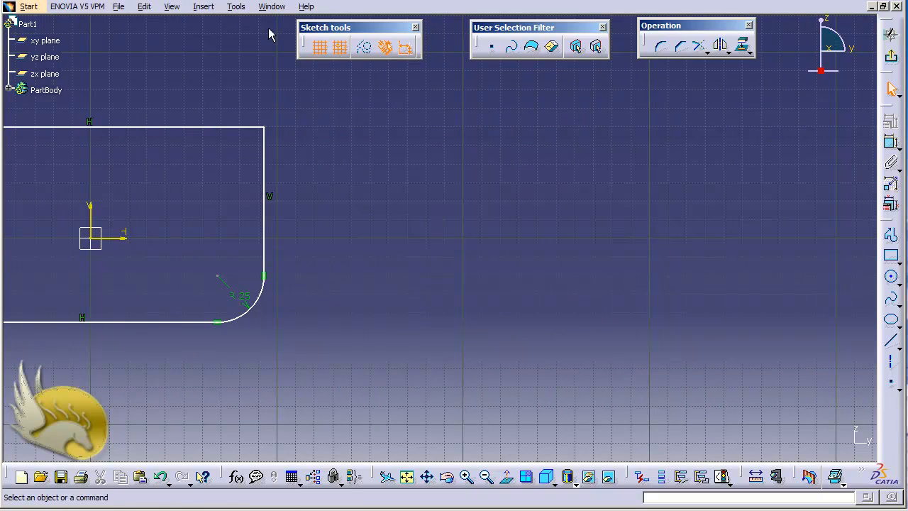
pyautogui.click(204, 6)
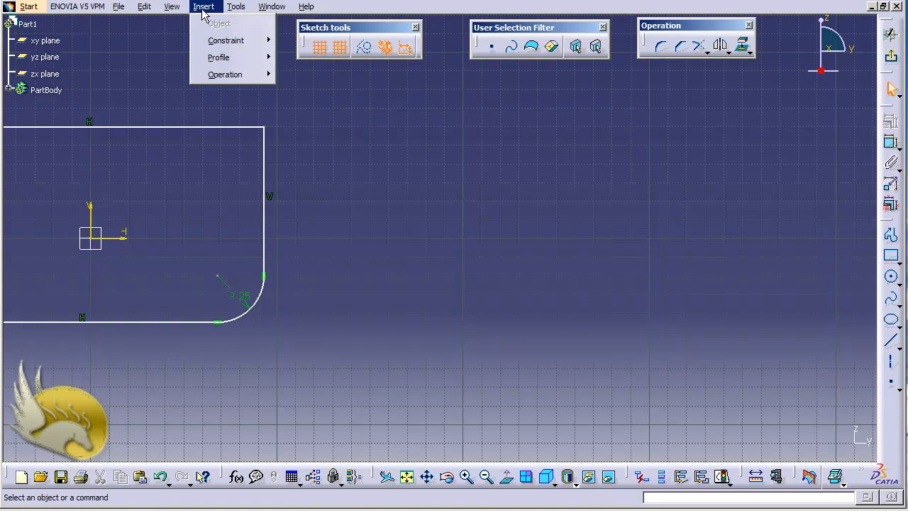
pyautogui.click(224, 74)
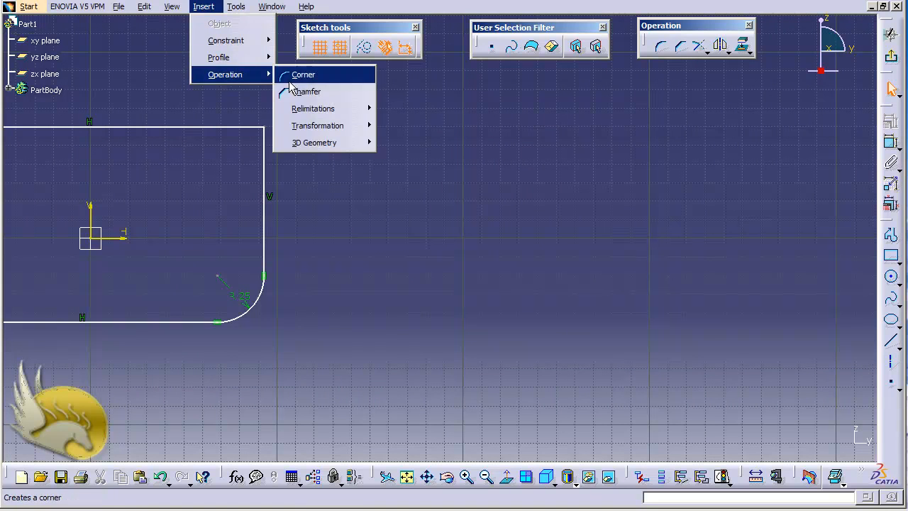
pyautogui.moveTo(312, 107)
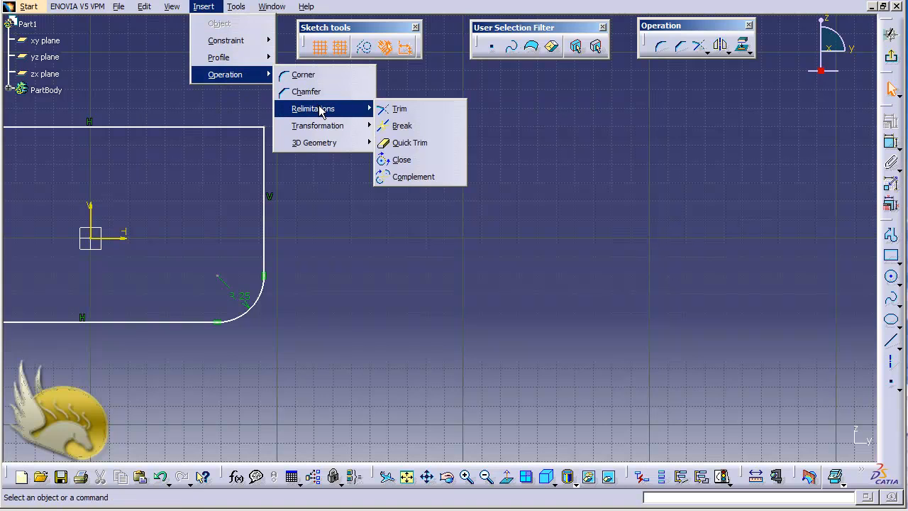
pyautogui.moveTo(318, 125)
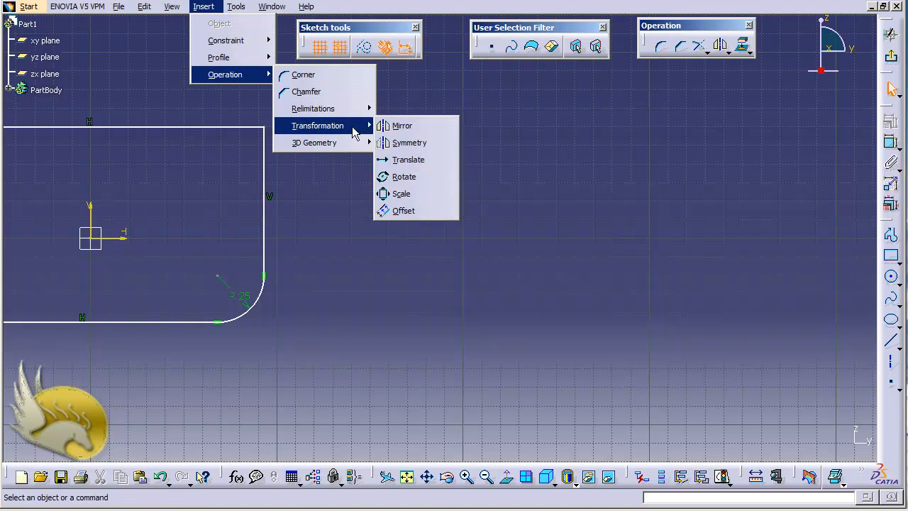
pyautogui.moveTo(403, 125)
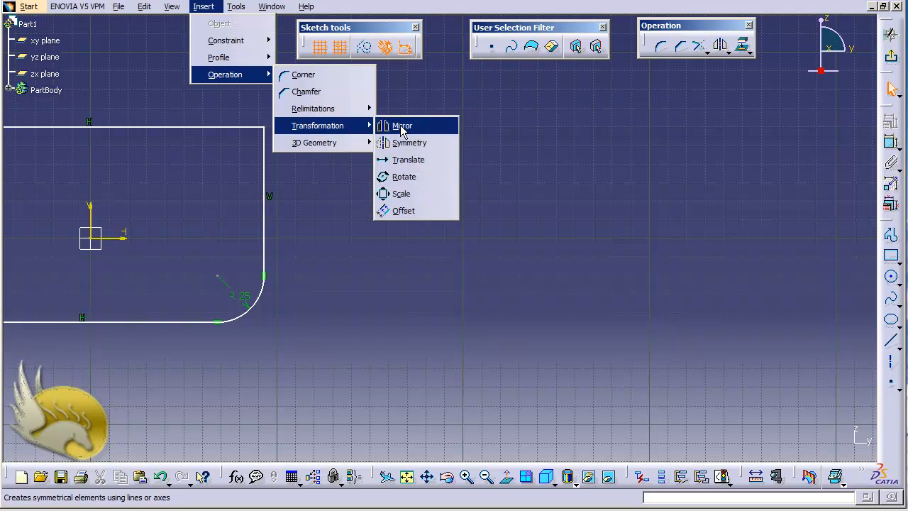
pyautogui.moveTo(409, 142)
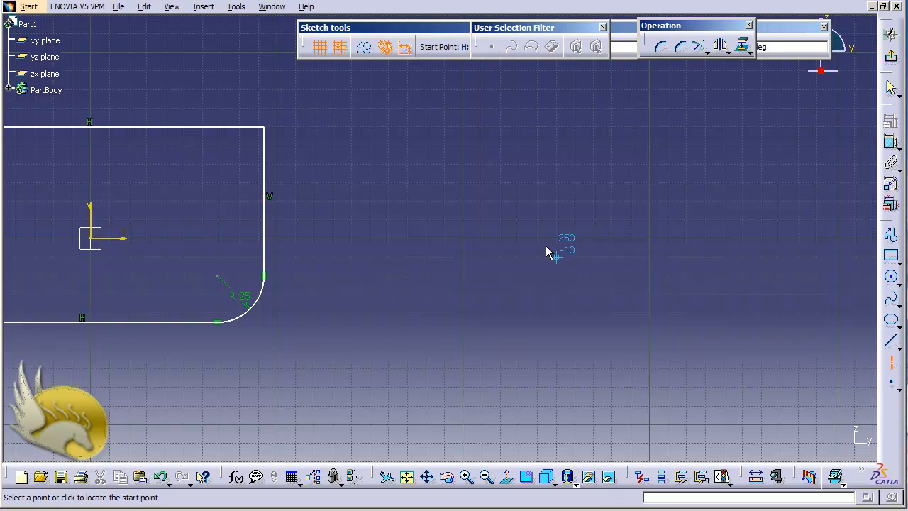
pyautogui.moveTo(441, 222)
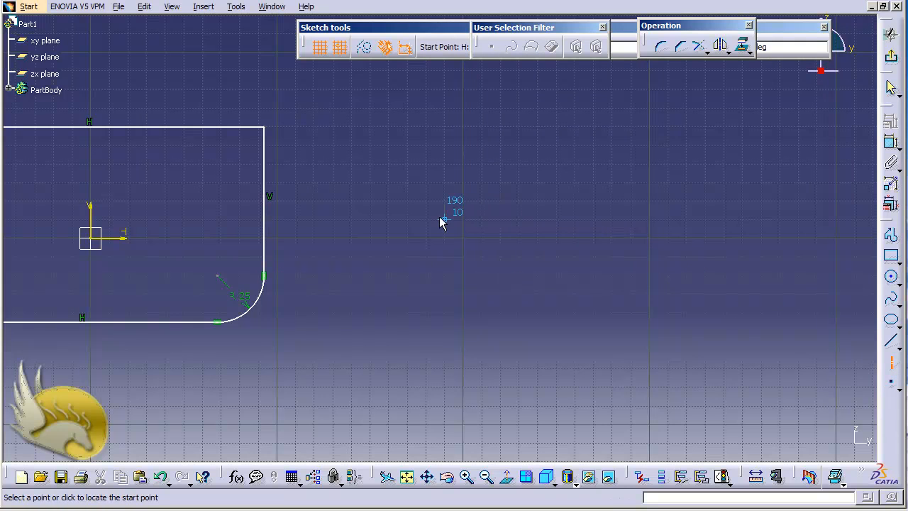
pyautogui.moveTo(445, 227)
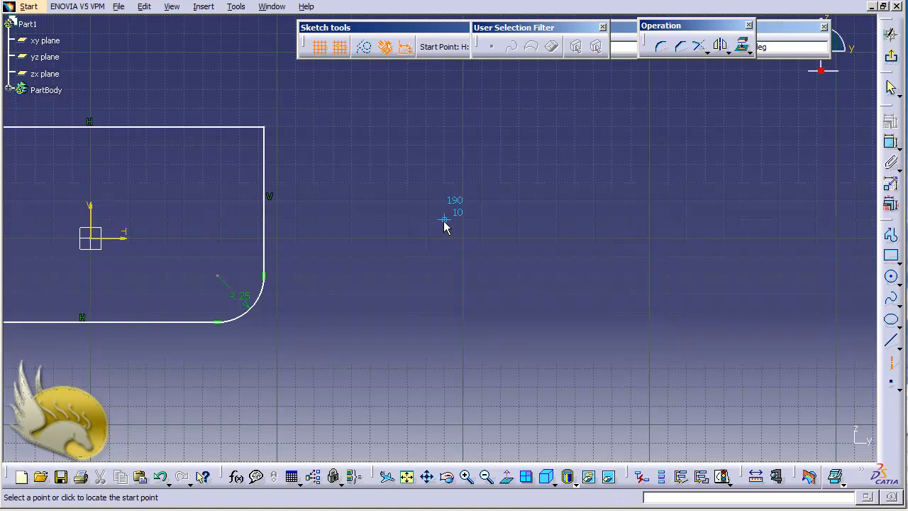
# Step: Start the dashed axis line at its first point to the right of the rectangle
pyautogui.click(446, 222)
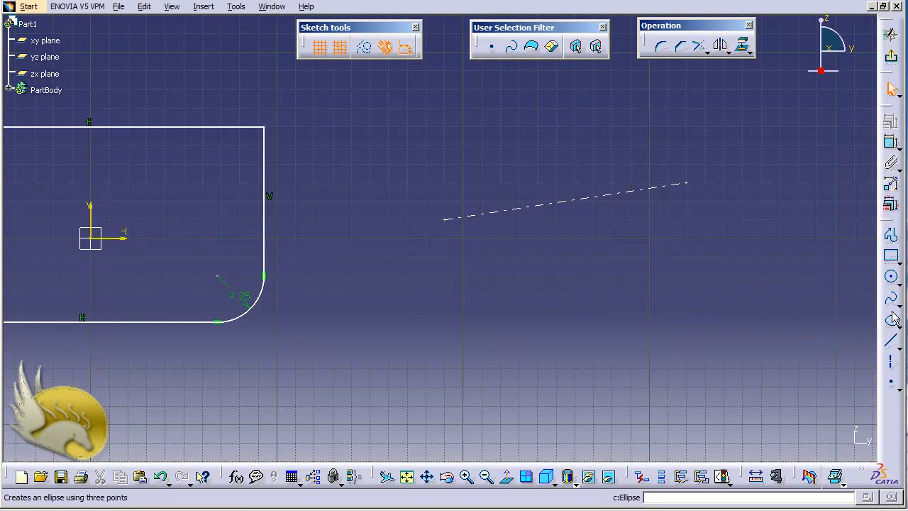
# Step: Draw an upward-curving arc from its centre placed just below the axis line
pyautogui.click(891, 276)
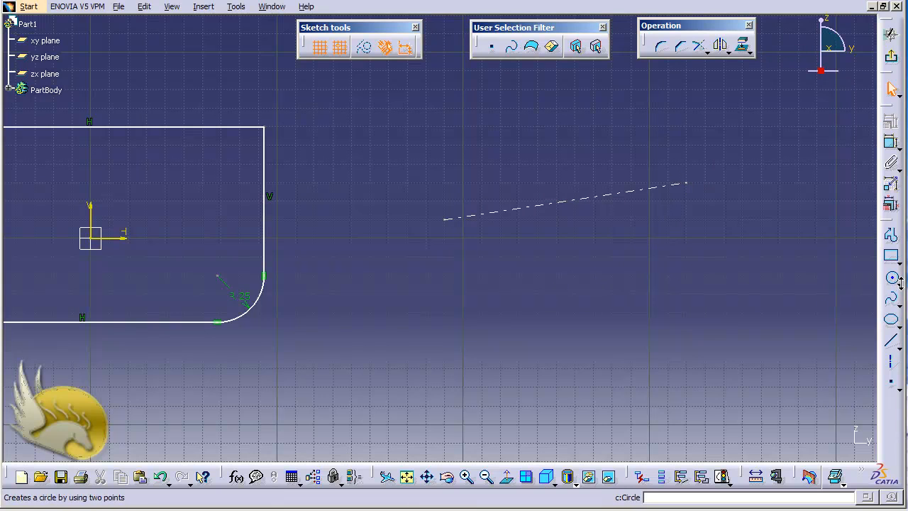
pyautogui.click(893, 277)
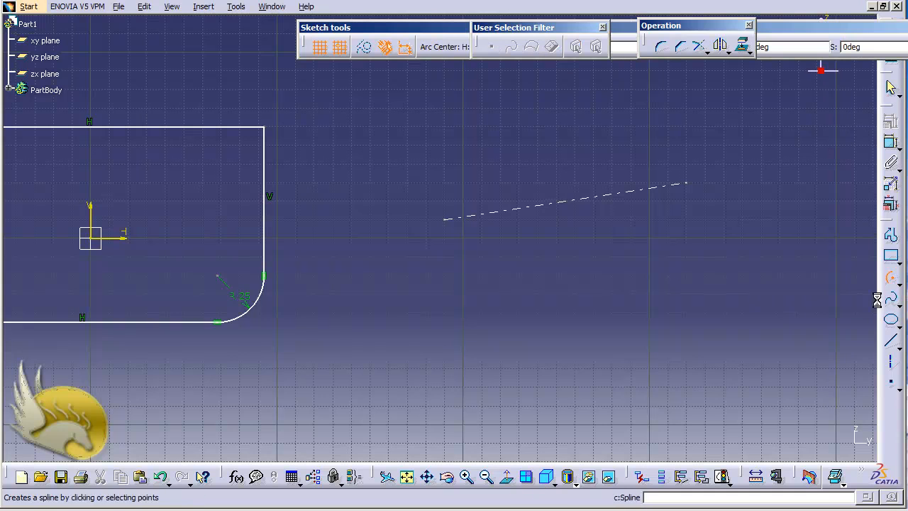
pyautogui.click(575, 292)
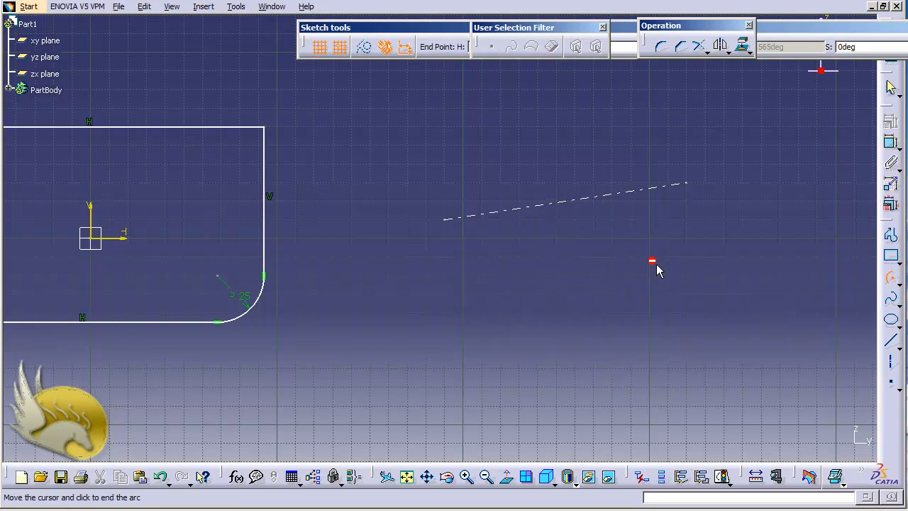
pyautogui.moveTo(528, 263)
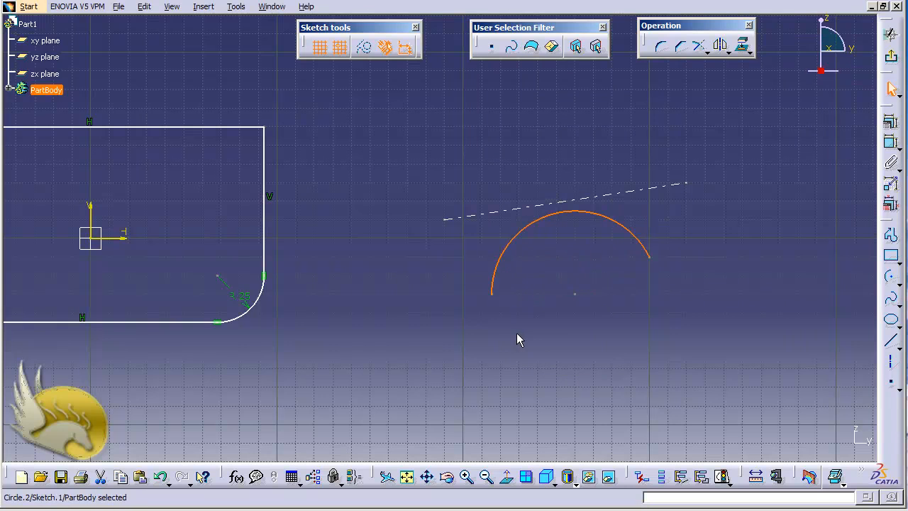
pyautogui.moveTo(692, 305)
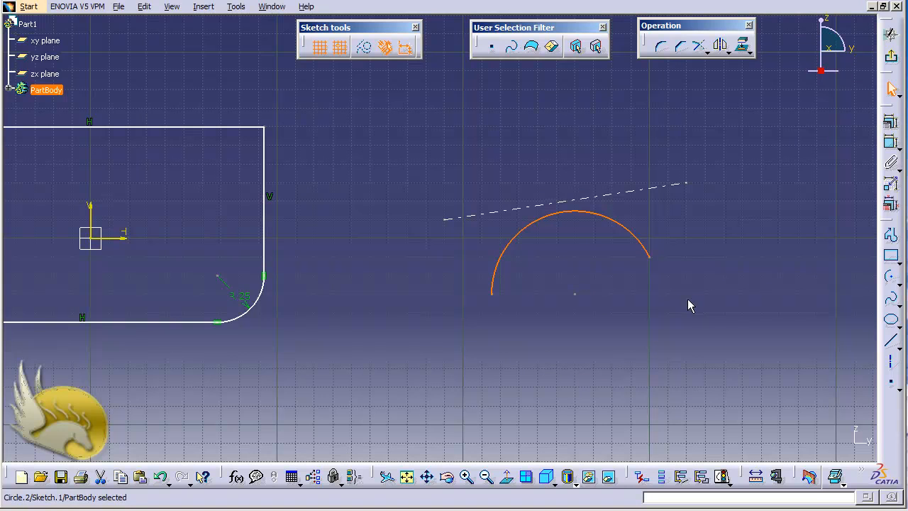
pyautogui.moveTo(574, 158)
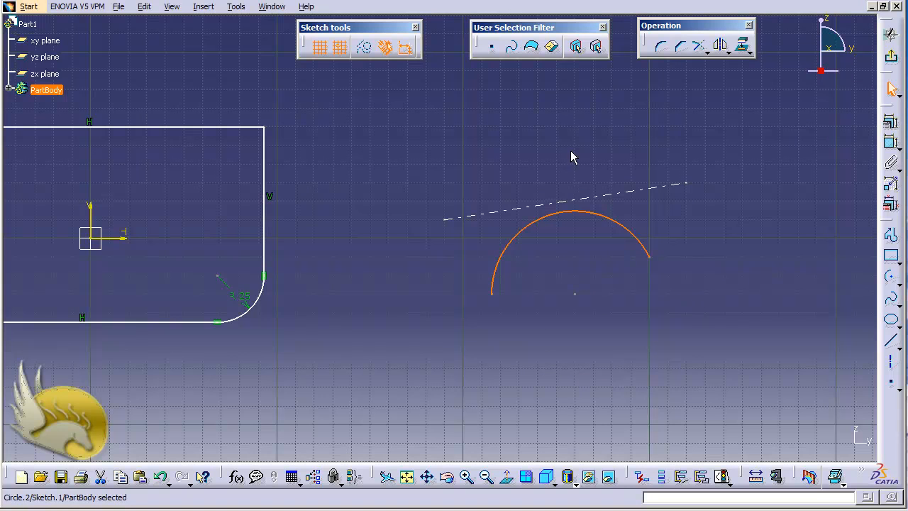
pyautogui.click(204, 6)
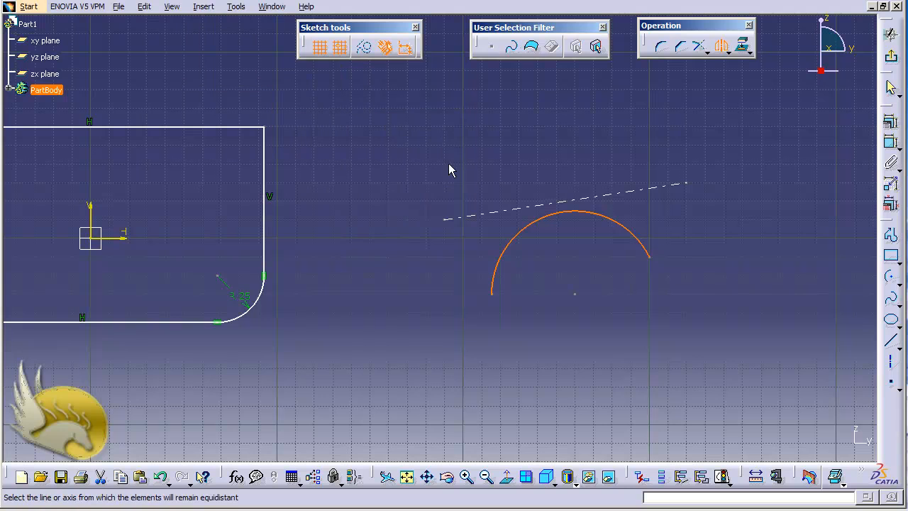
pyautogui.moveTo(503, 201)
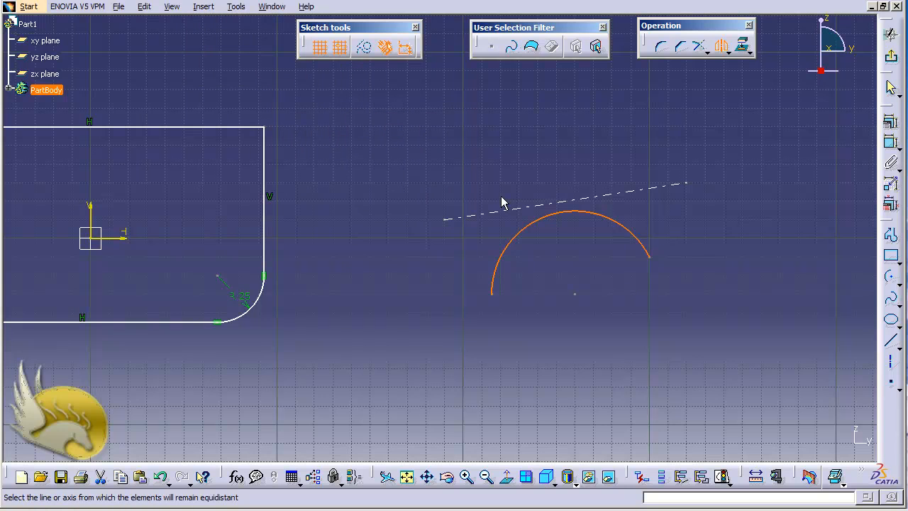
pyautogui.moveTo(388, 239)
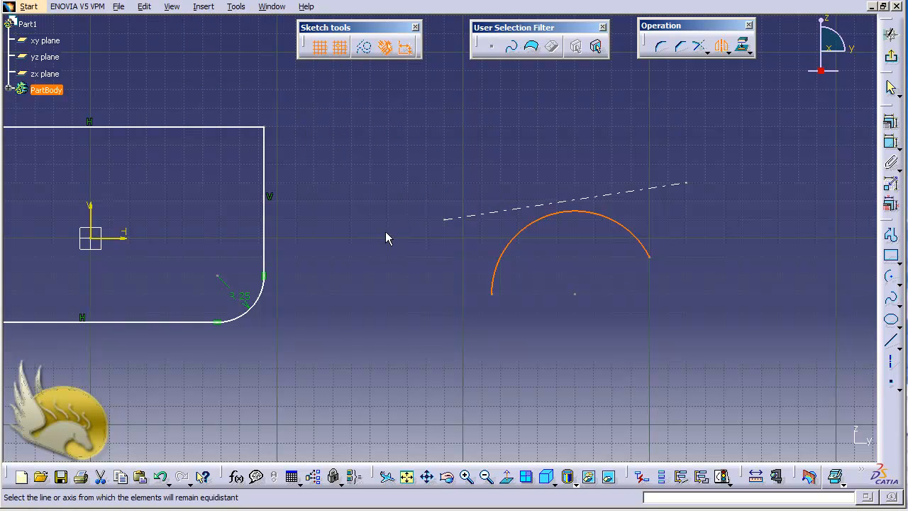
pyautogui.moveTo(439, 233)
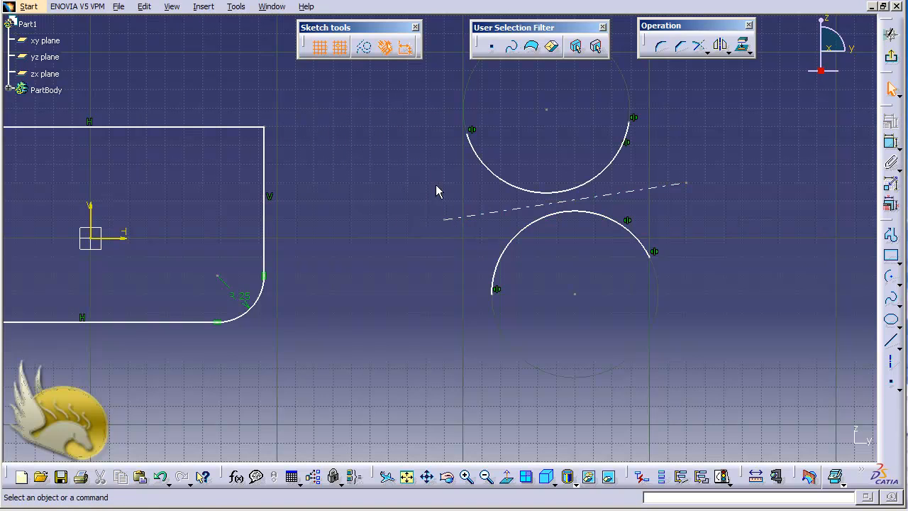
pyautogui.moveTo(504, 149)
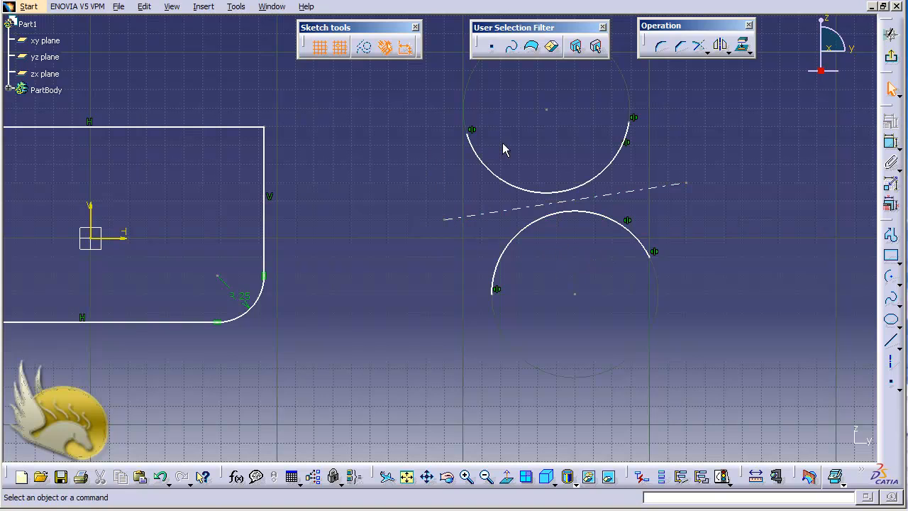
pyautogui.moveTo(538, 152)
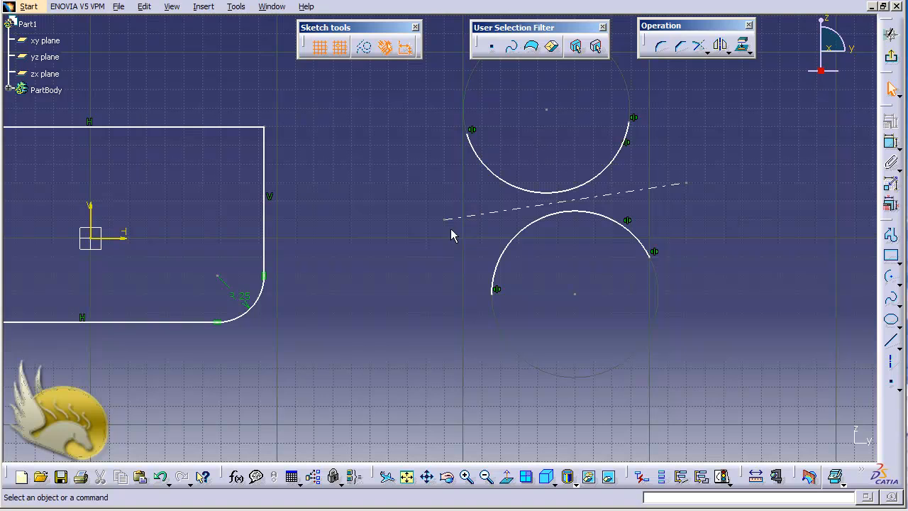
pyautogui.moveTo(376, 272)
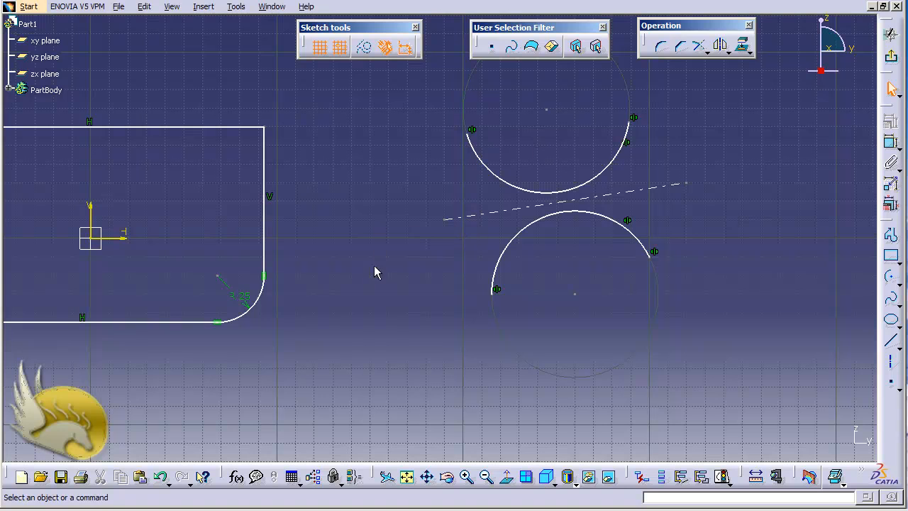
pyautogui.moveTo(357, 298)
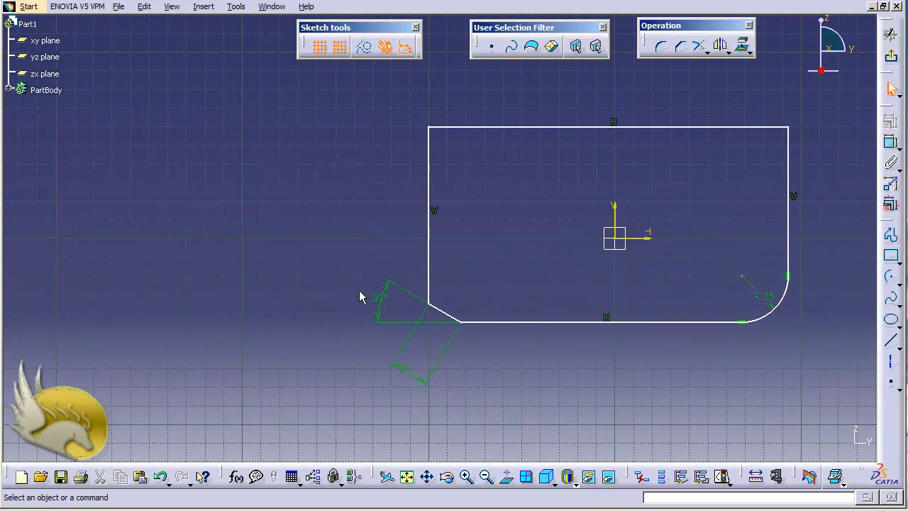
pyautogui.moveTo(396, 127)
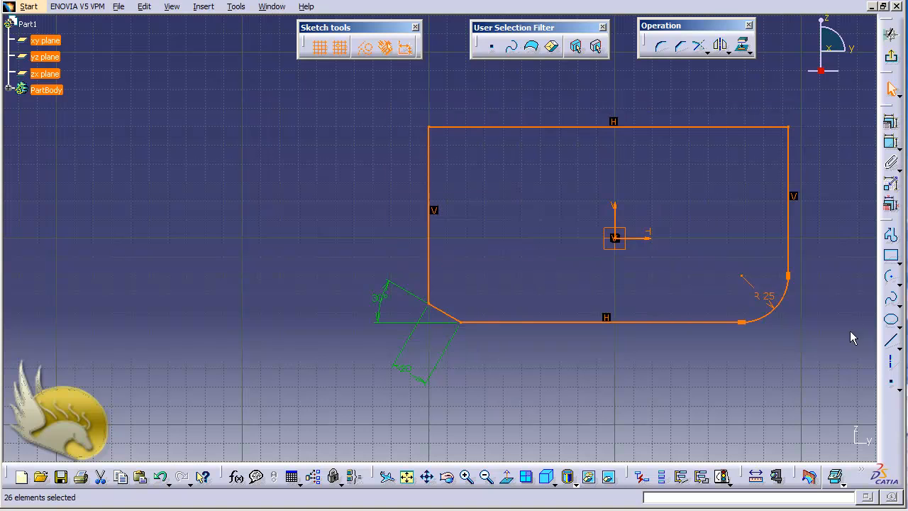
pyautogui.moveTo(562, 159)
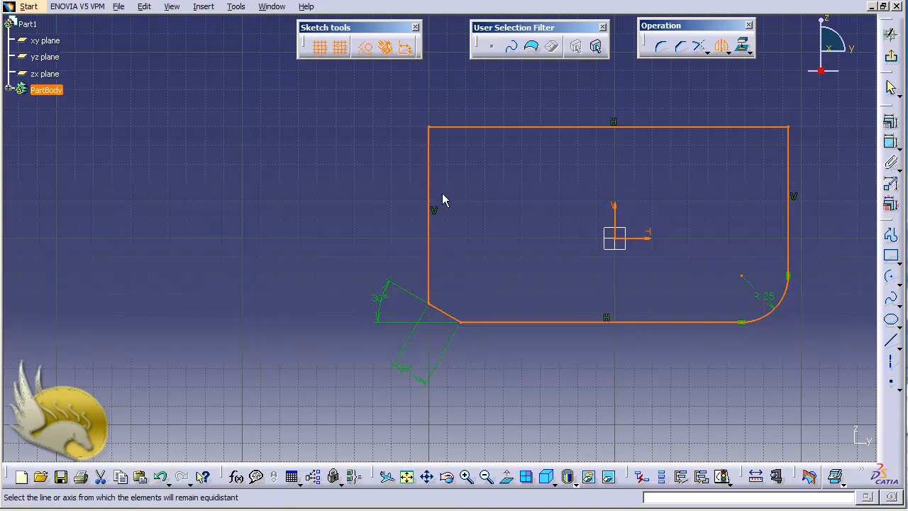
pyautogui.moveTo(494, 159)
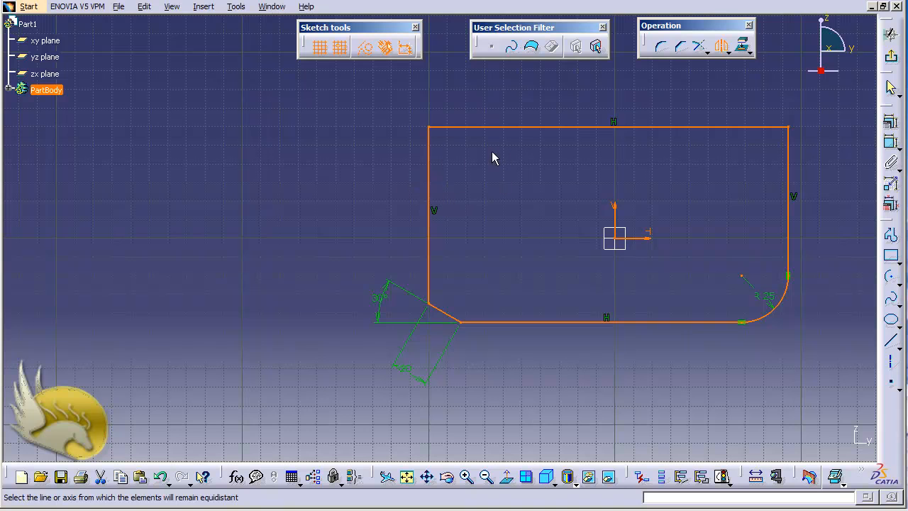
pyautogui.moveTo(145, 105)
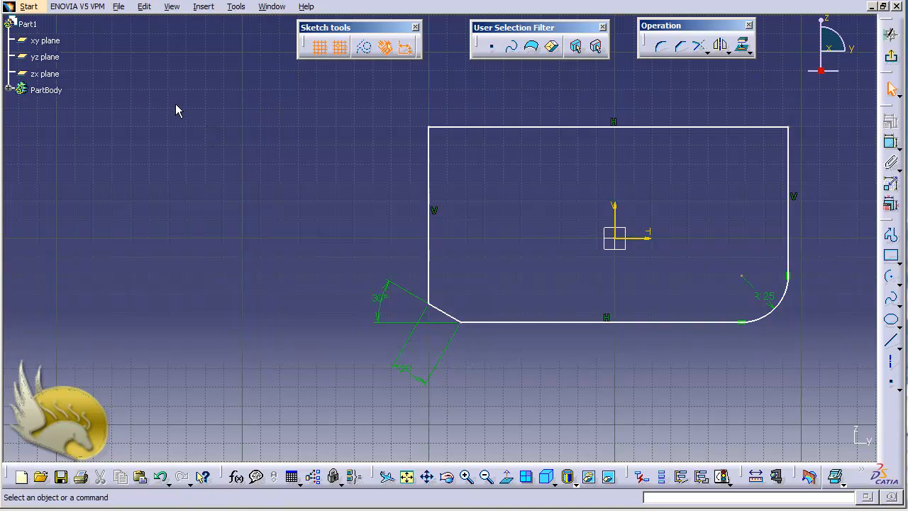
pyautogui.moveTo(503, 142)
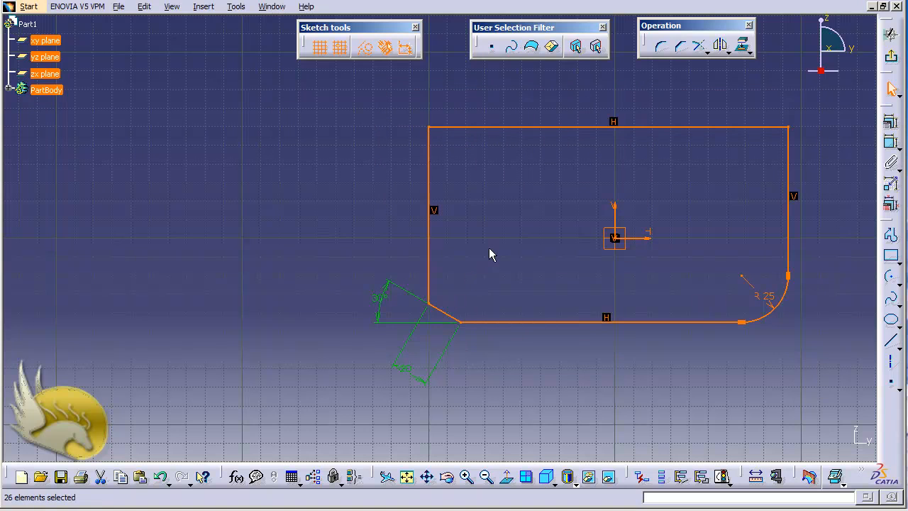
# Step: Mirror the whole profile except the left edge, about that left edge
pyautogui.click(429, 212)
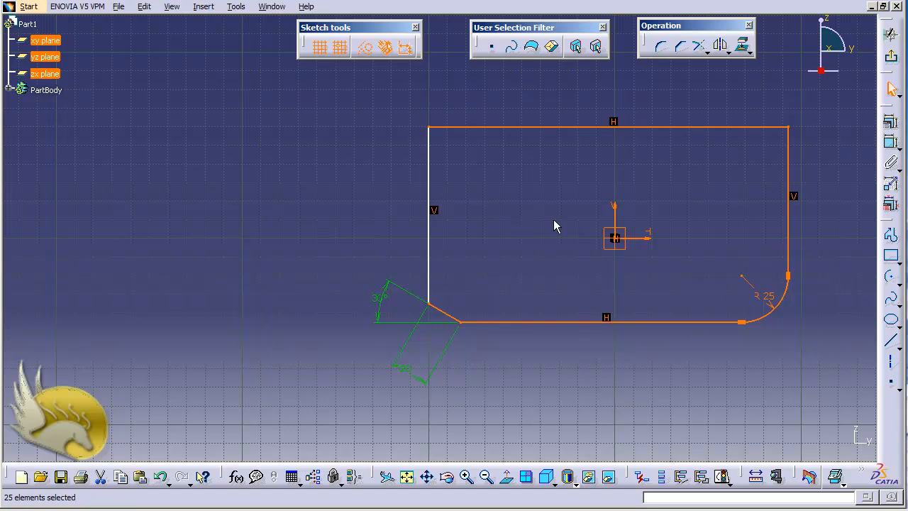
pyautogui.moveTo(429, 177)
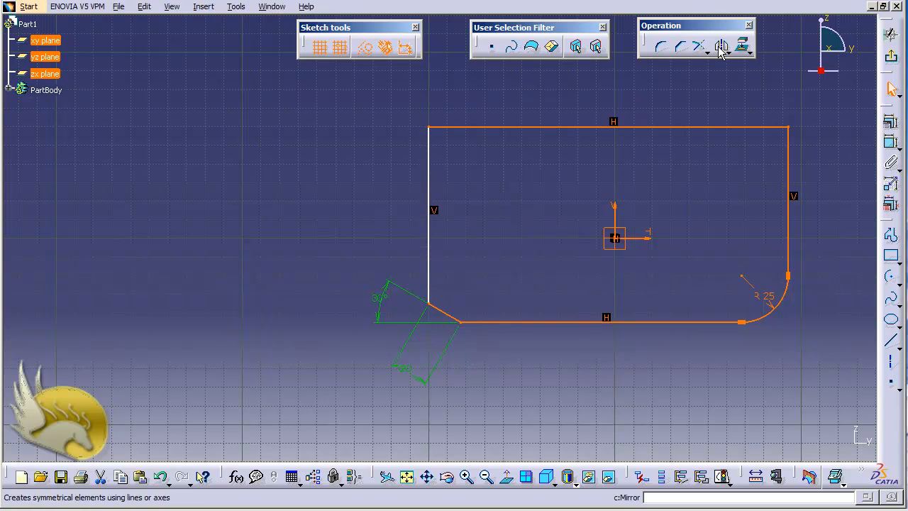
pyautogui.click(721, 45)
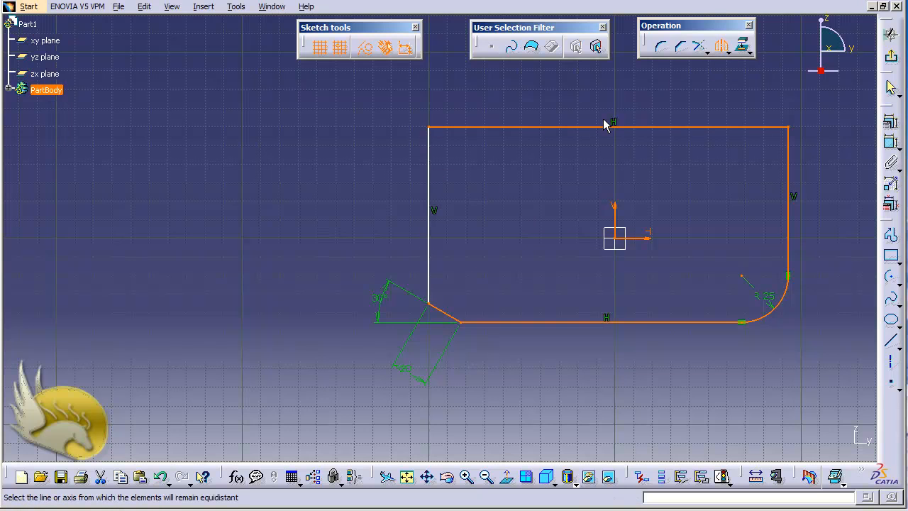
pyautogui.moveTo(505, 169)
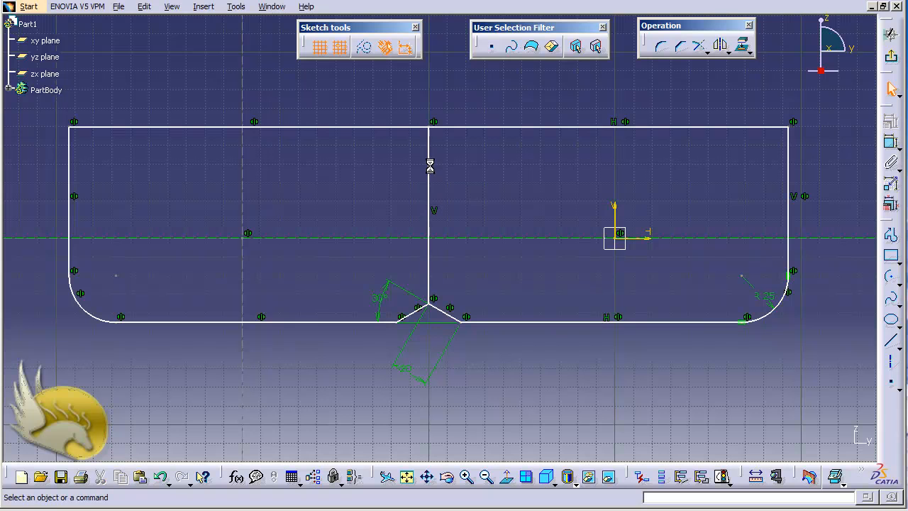
pyautogui.click(46, 90)
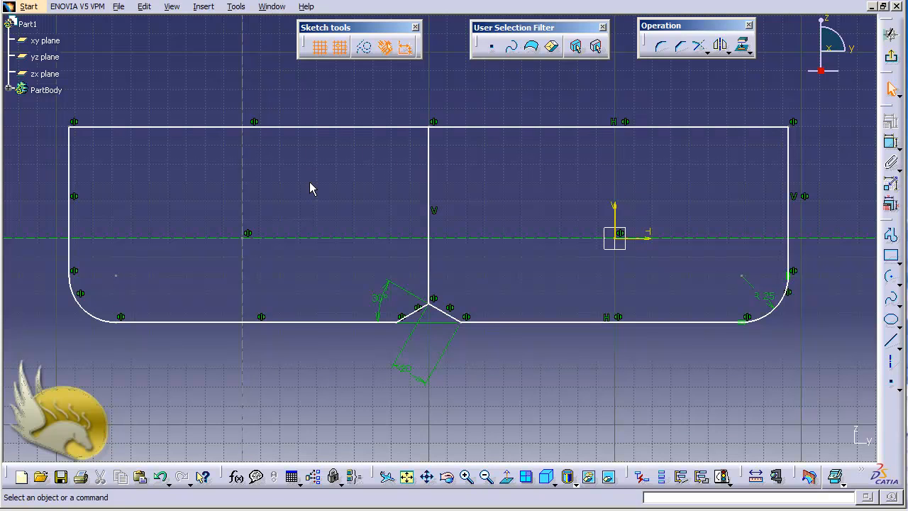
pyautogui.moveTo(622, 93)
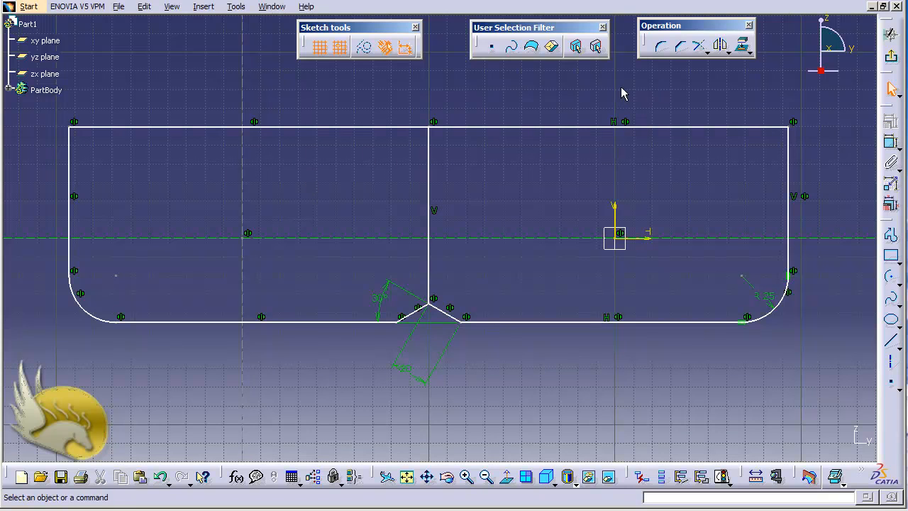